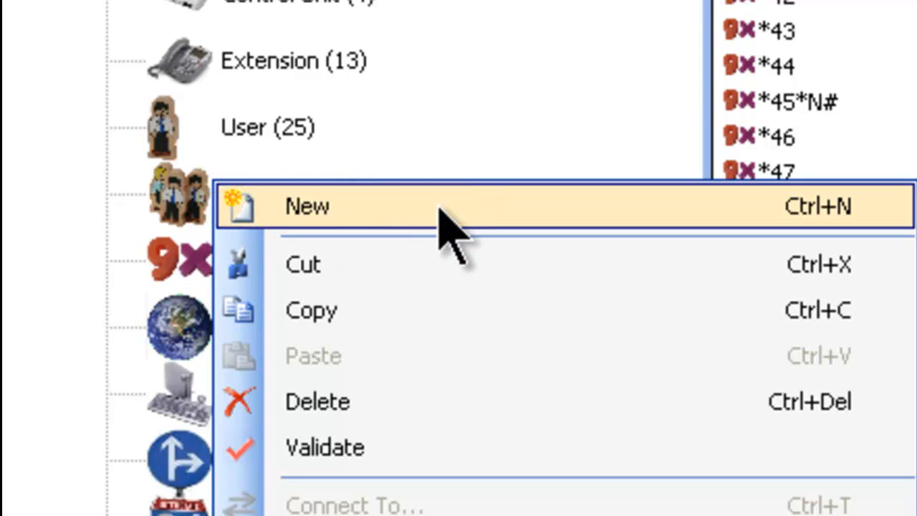
Create a new short code record under Short Code in the configuration tree
click(307, 207)
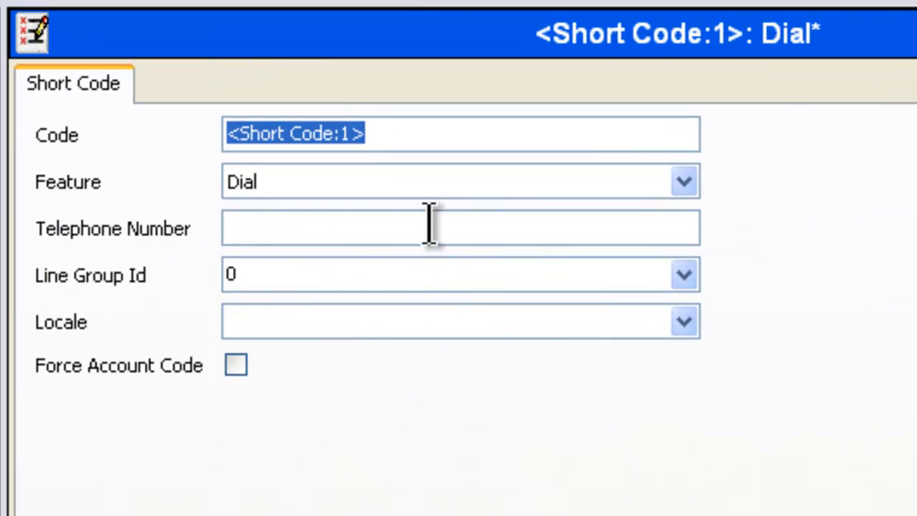
mouse_move(795, 391)
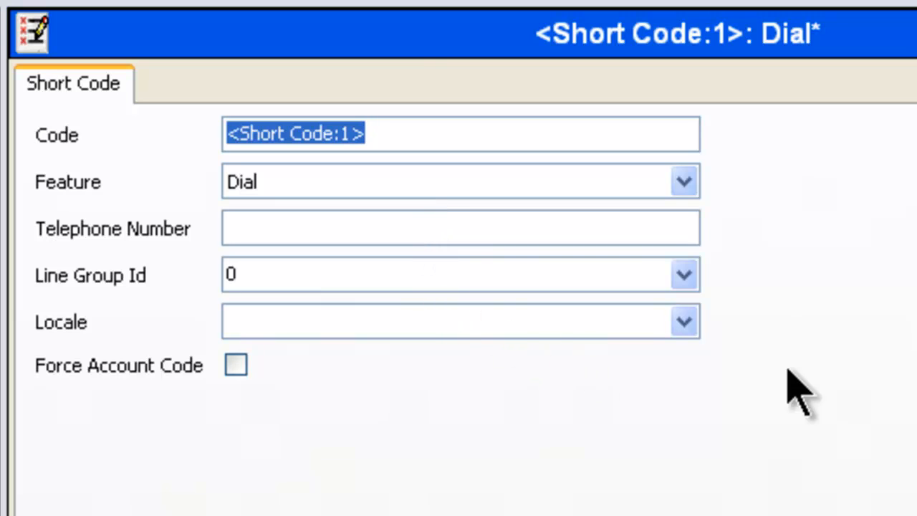
mouse_move(914, 390)
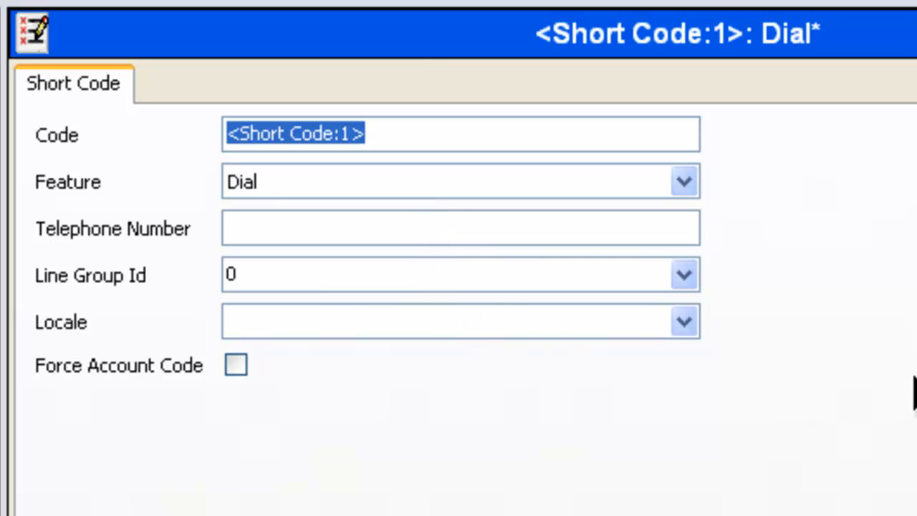
Enter 5XXX as the short code
text(5)
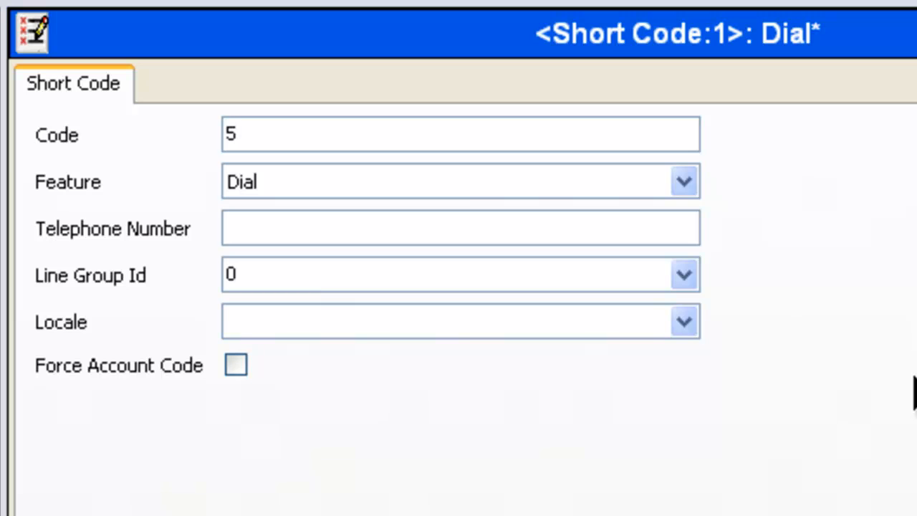
text(XXX)
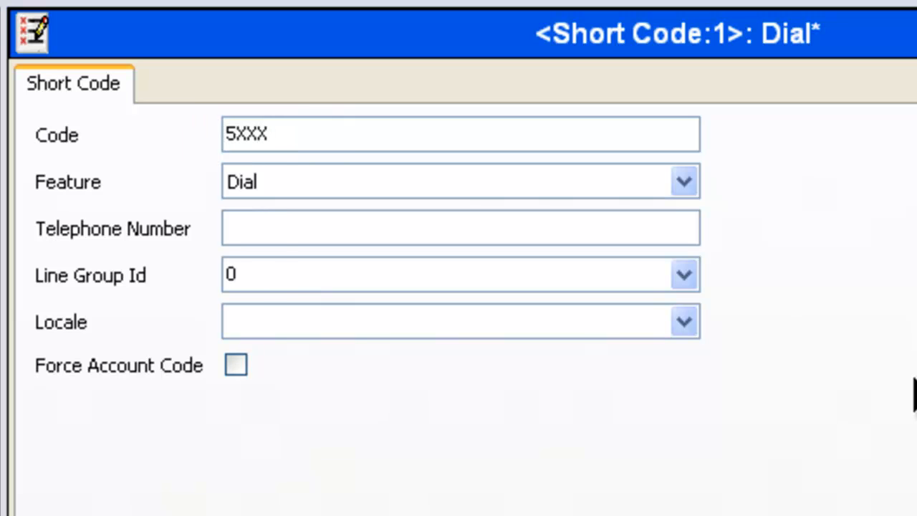
Set the 5XXX feature to Dial Direct with telephone number N and confirm with OK
click(682, 180)
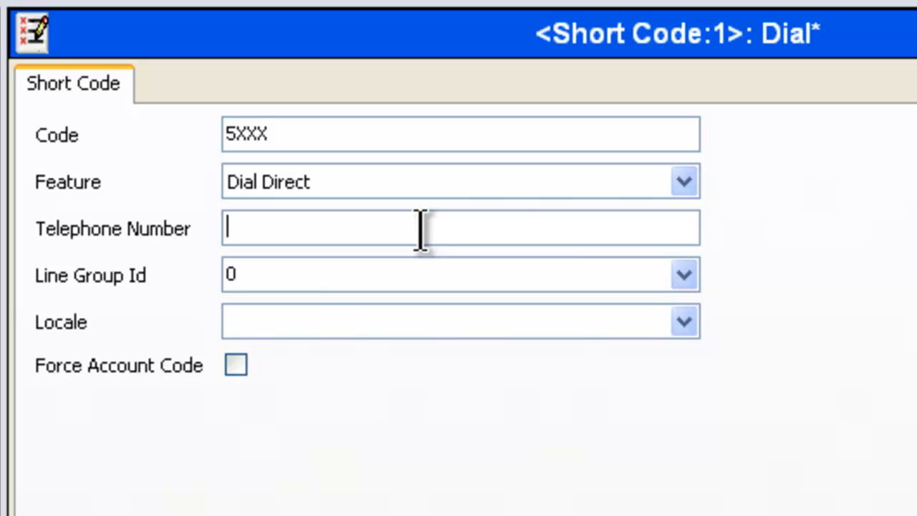
text(N)
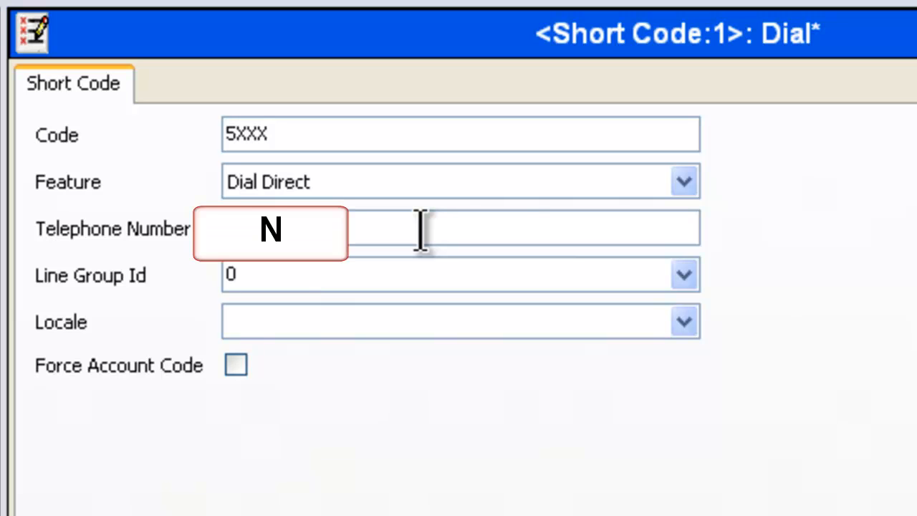
click(600, 485)
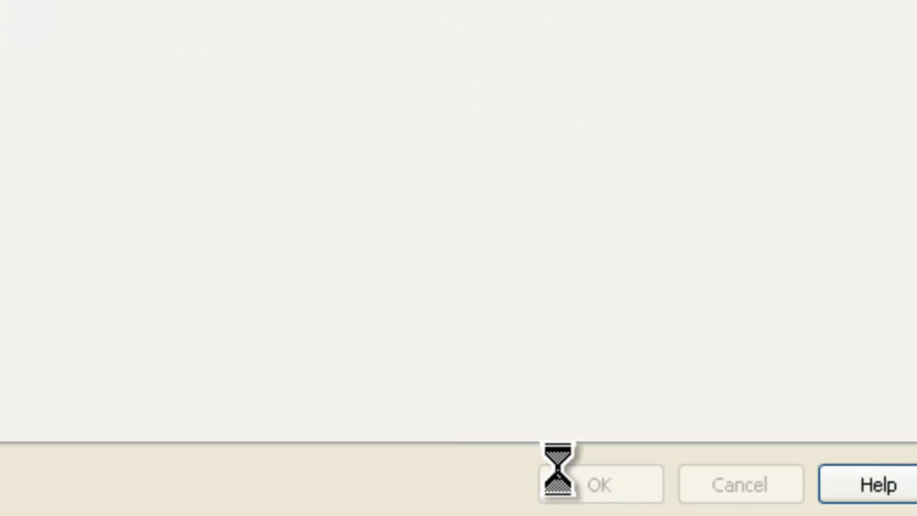
click(599, 484)
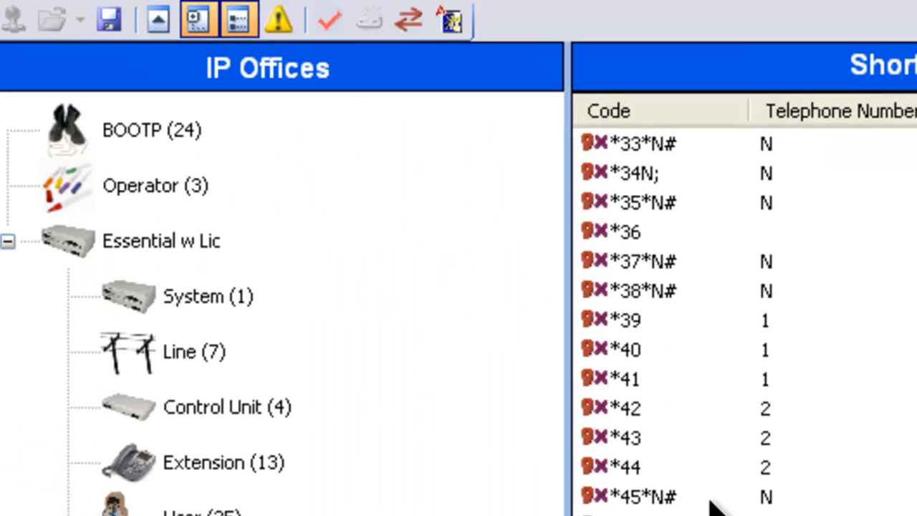
mouse_move(437, 376)
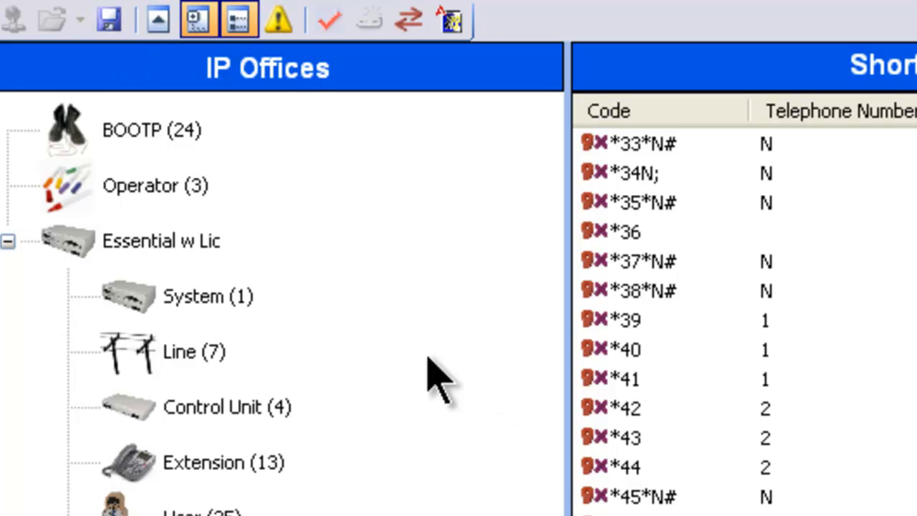